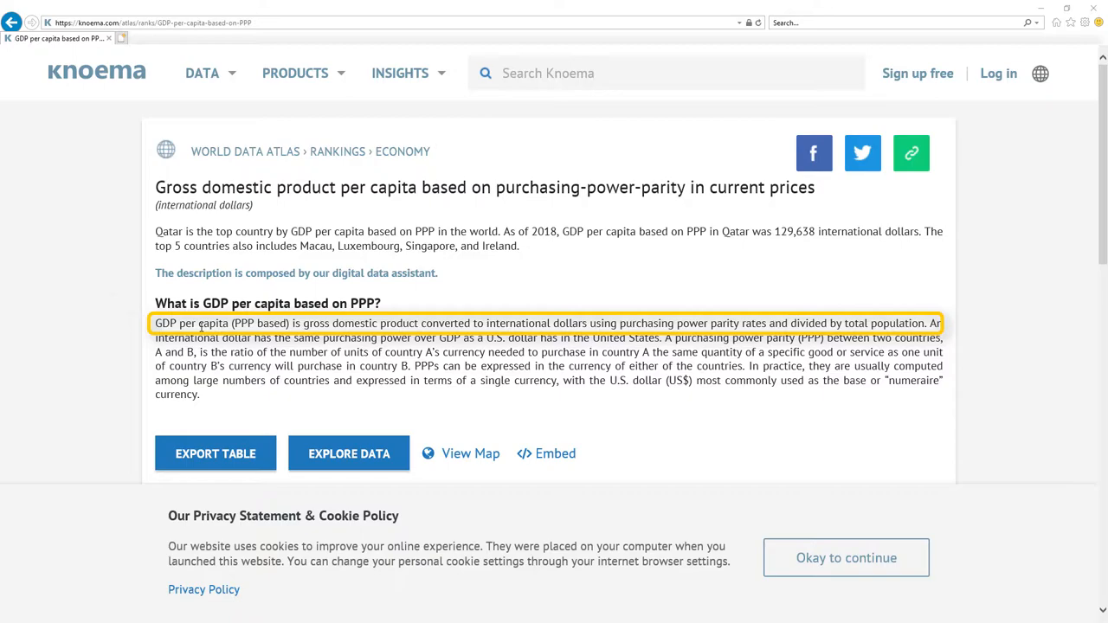
mouse_move(239, 260)
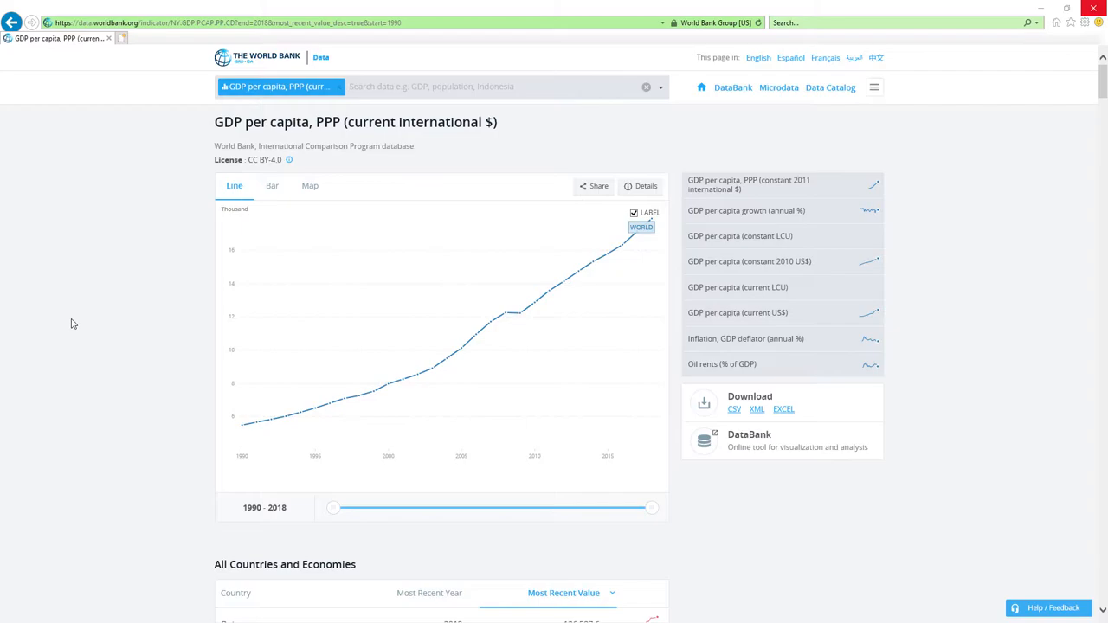
mouse_move(110, 294)
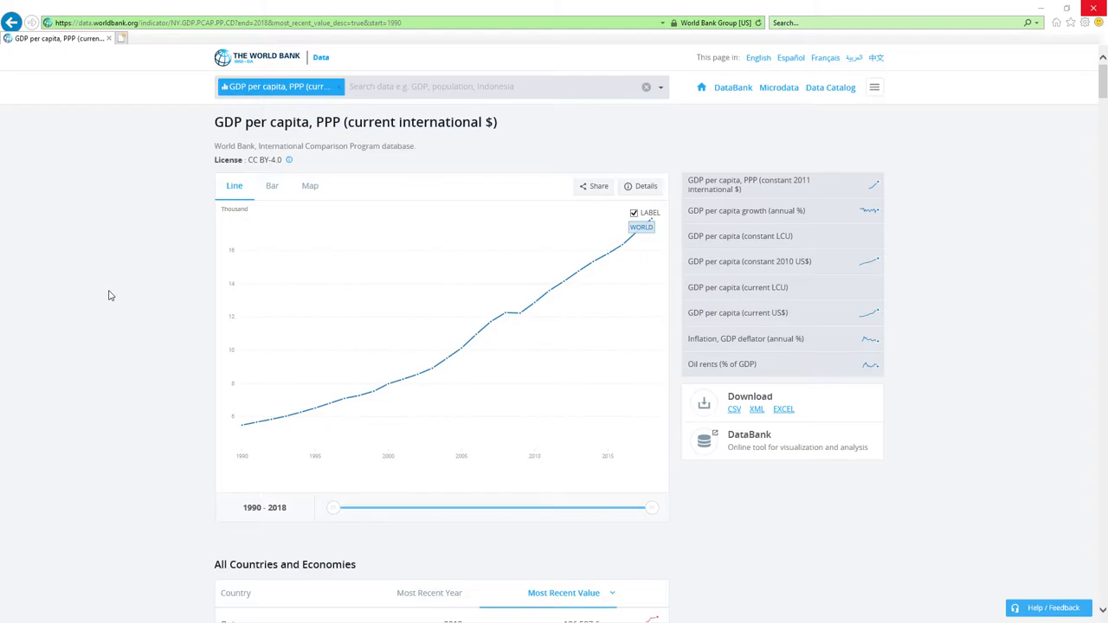
mouse_move(104, 293)
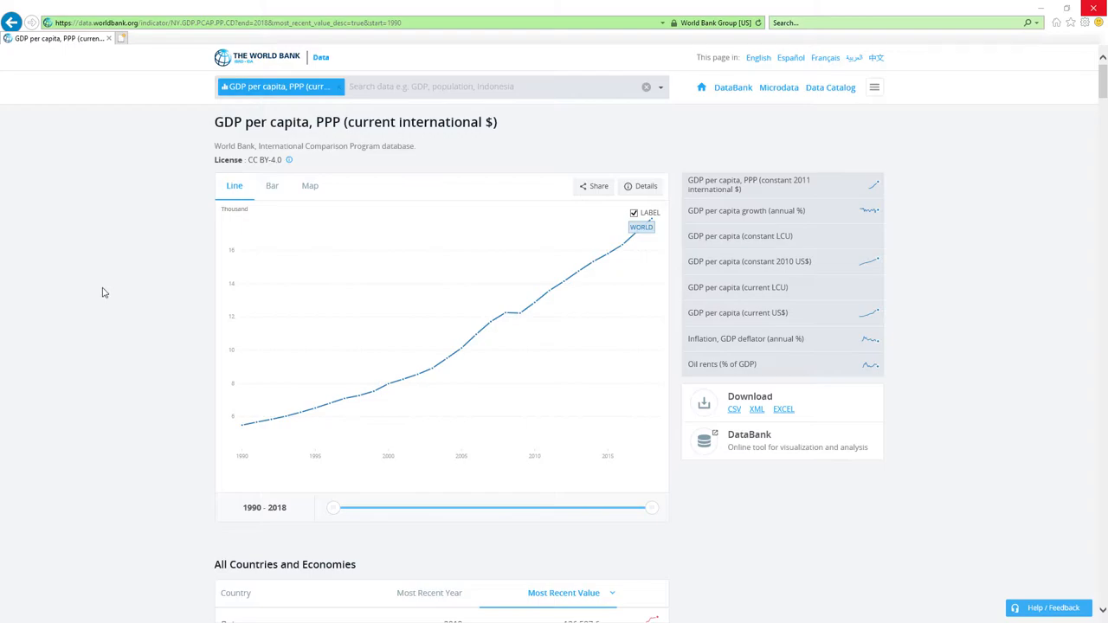
scroll("down", 3)
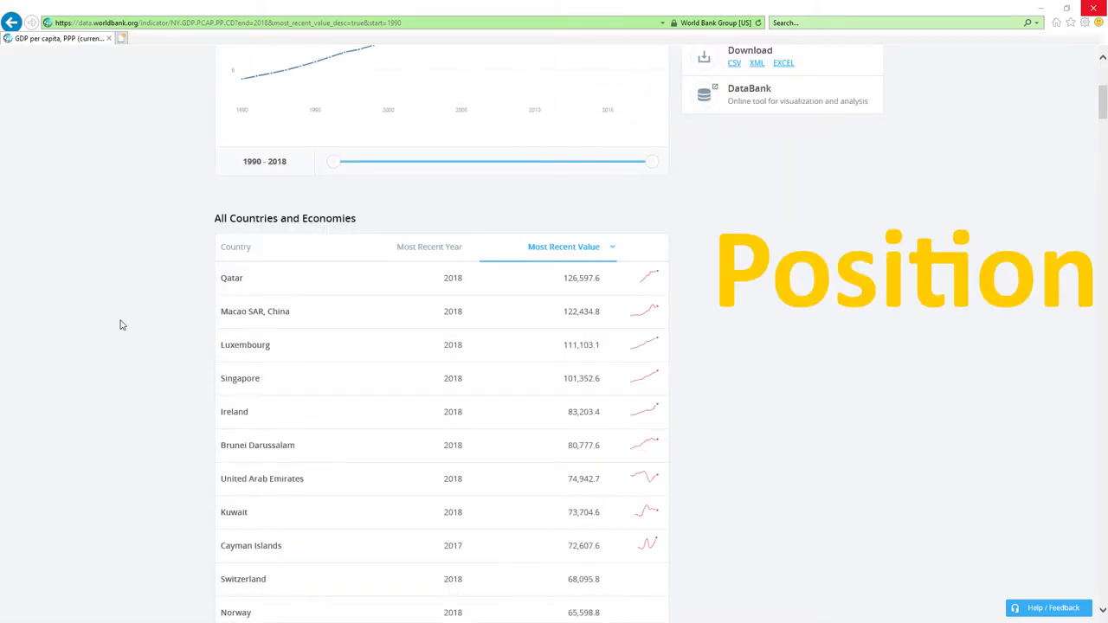
scroll("down", 3)
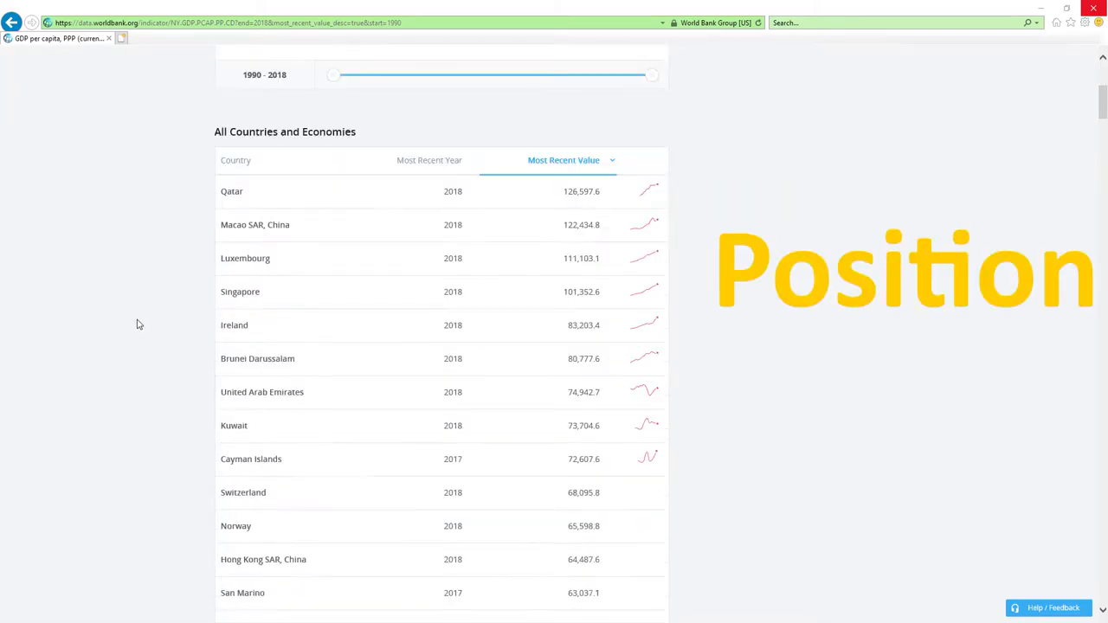
scroll("down", 3)
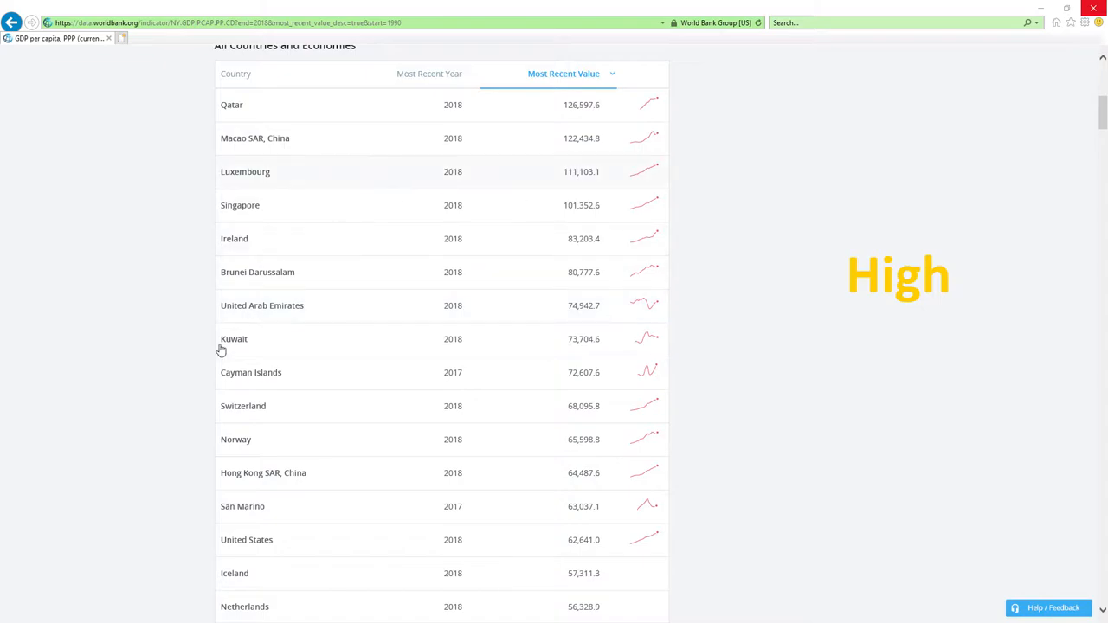
mouse_move(386, 402)
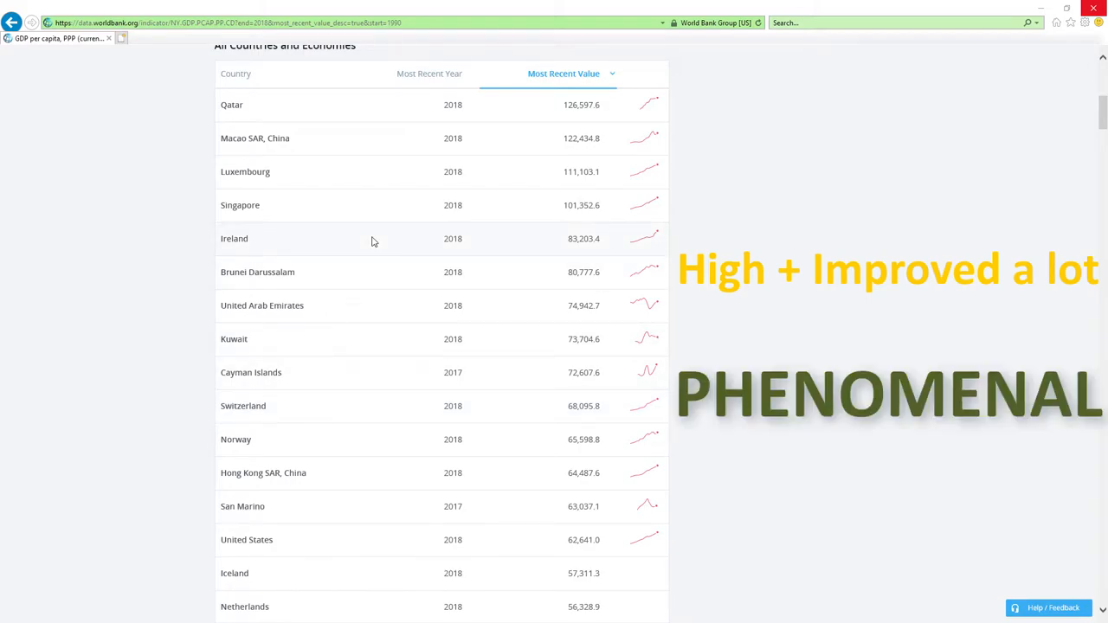
scroll("down", 3)
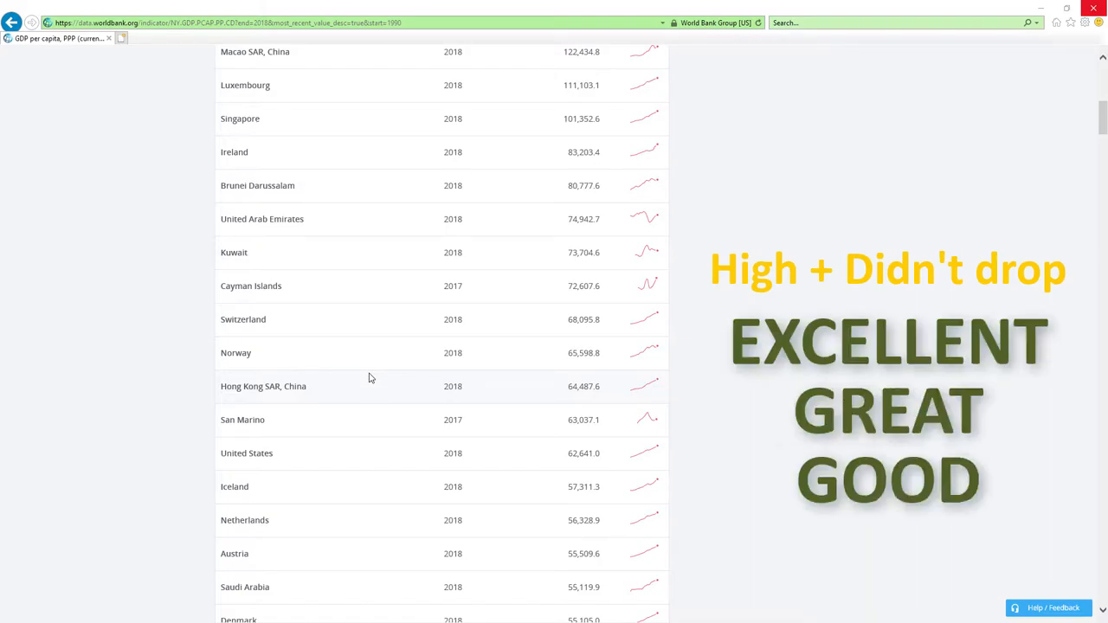
scroll("down", 3)
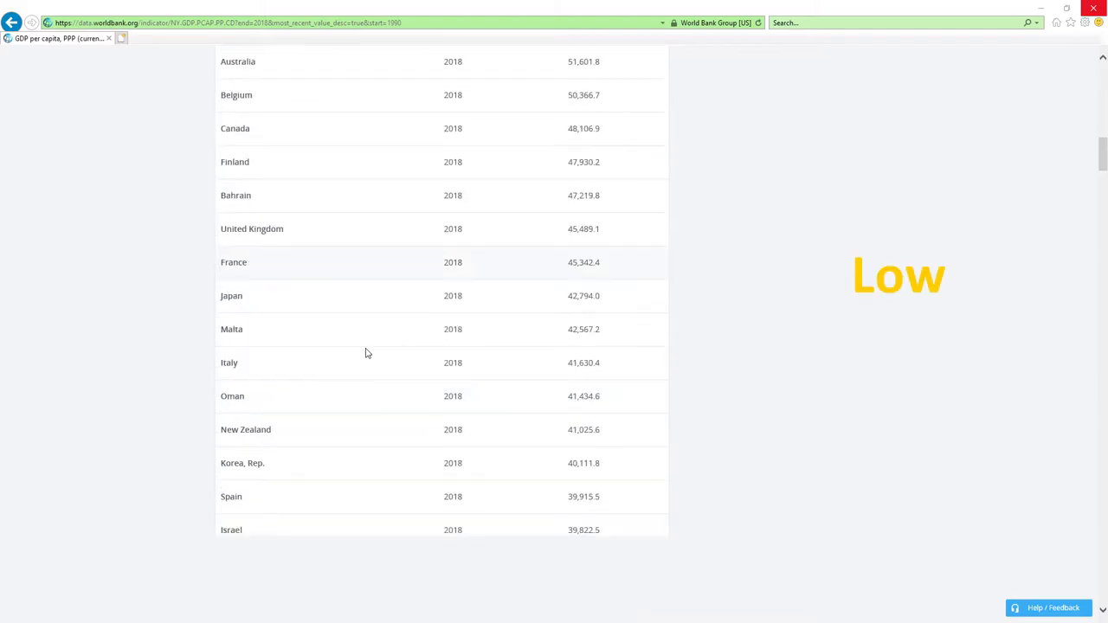
scroll("down", 3)
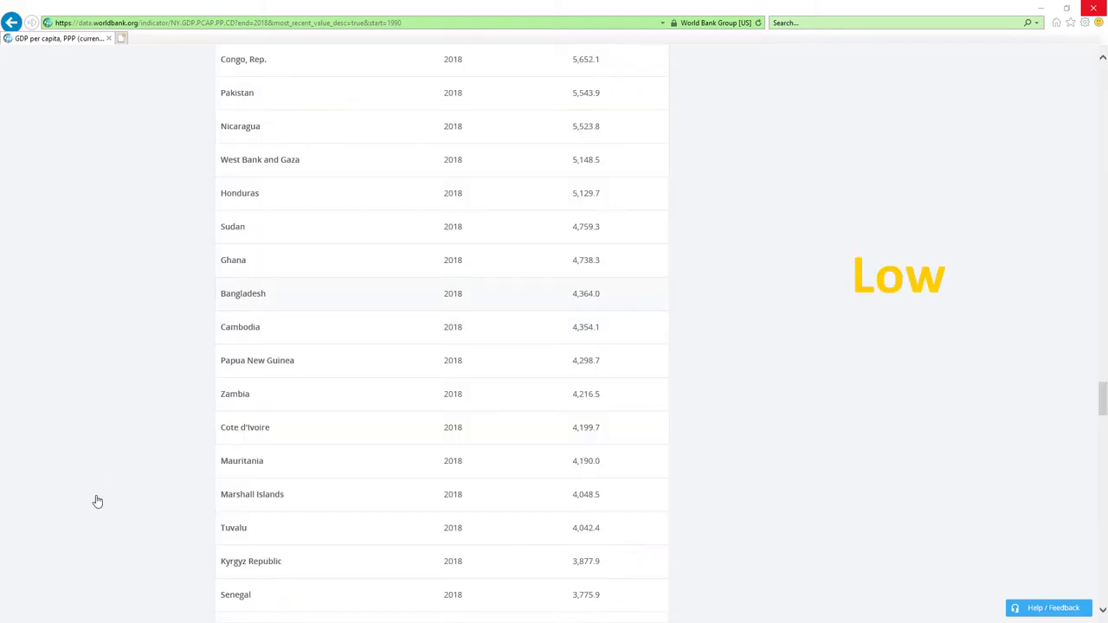
mouse_move(372, 298)
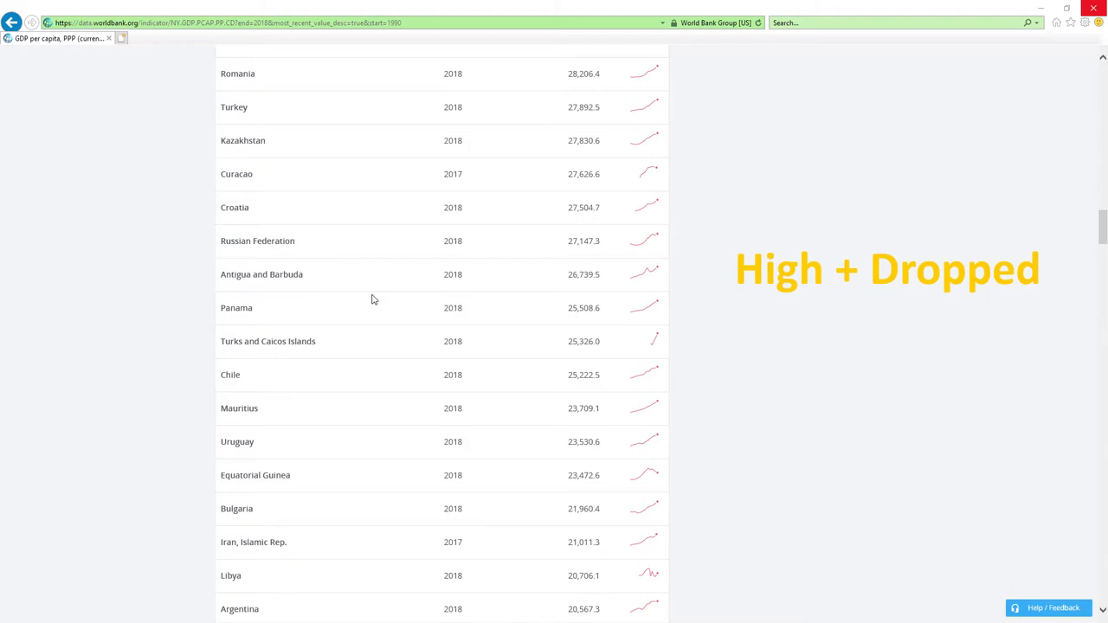
mouse_move(378, 298)
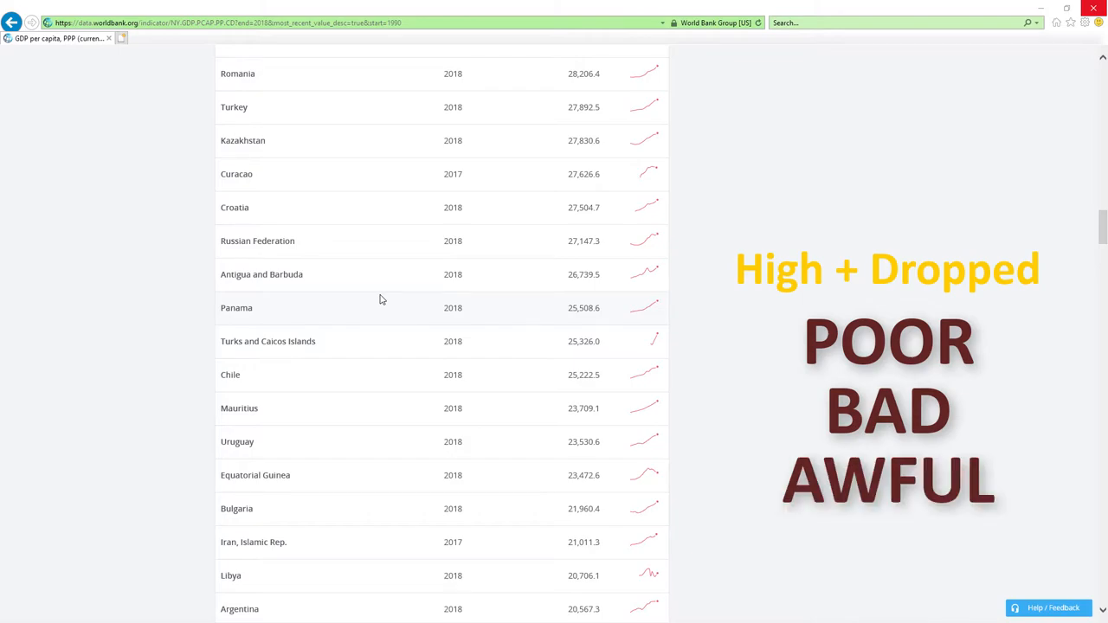
scroll("down", 3)
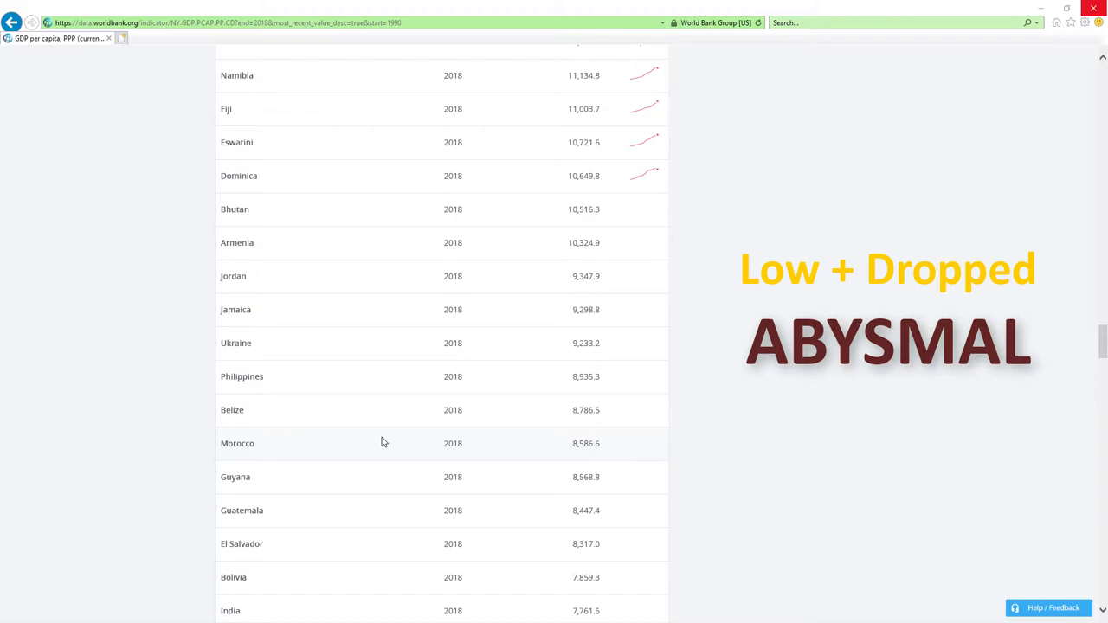
scroll("down", 3)
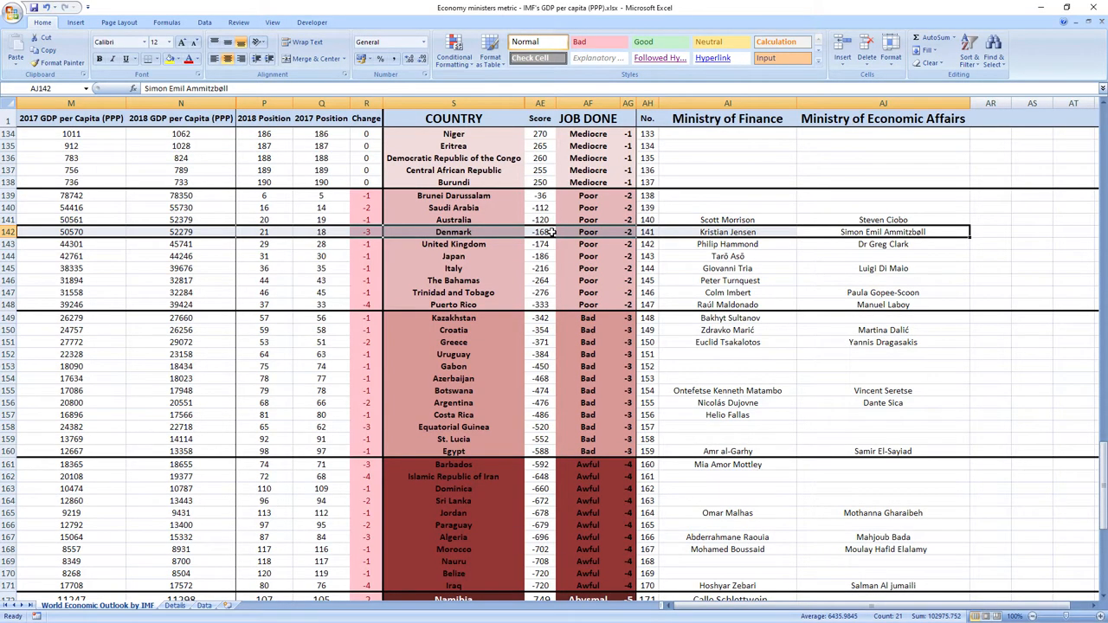
mouse_move(653, 232)
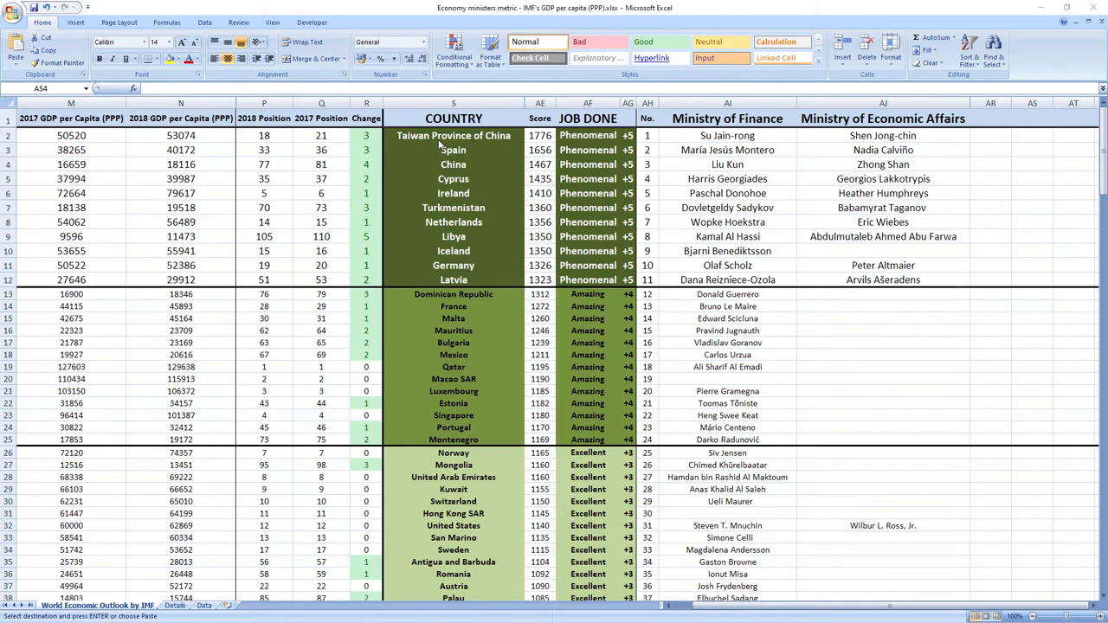
mouse_move(492, 163)
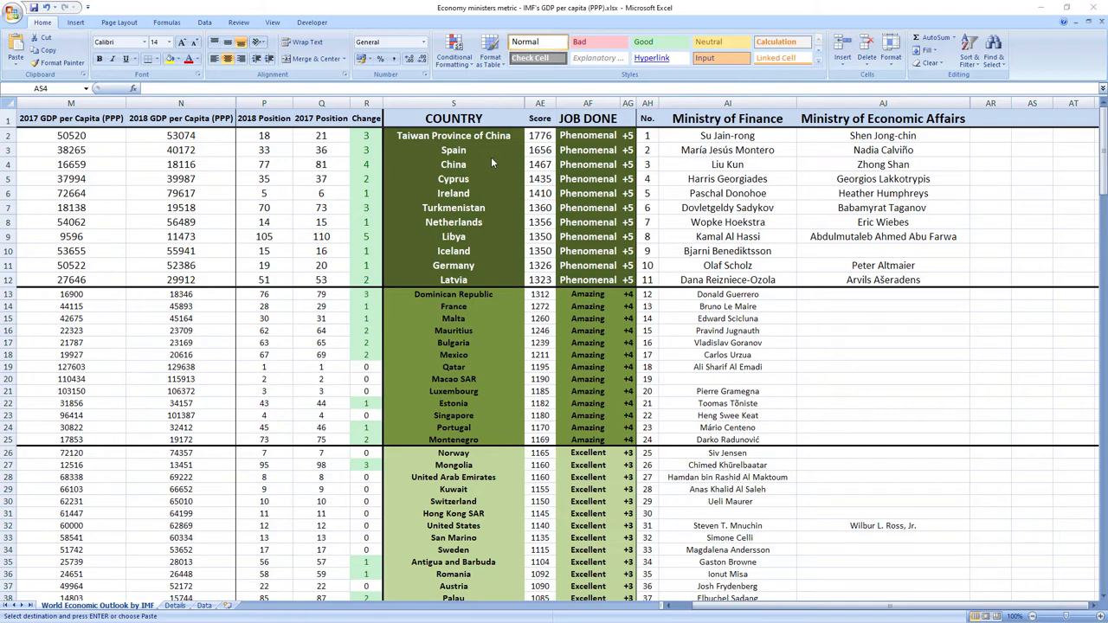
mouse_move(519, 169)
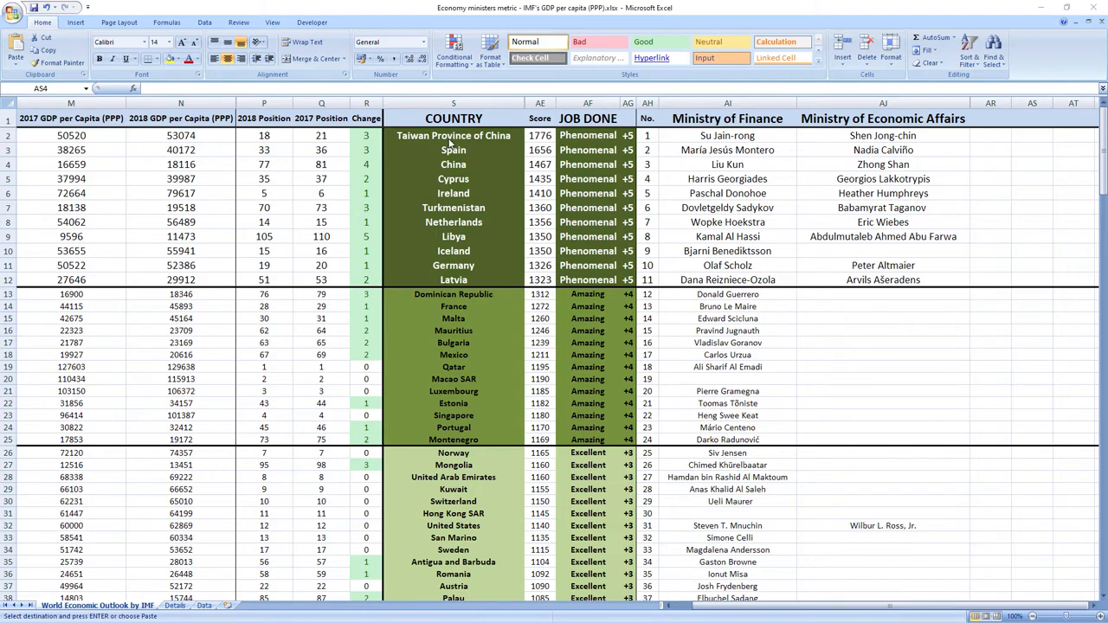
mouse_move(580, 140)
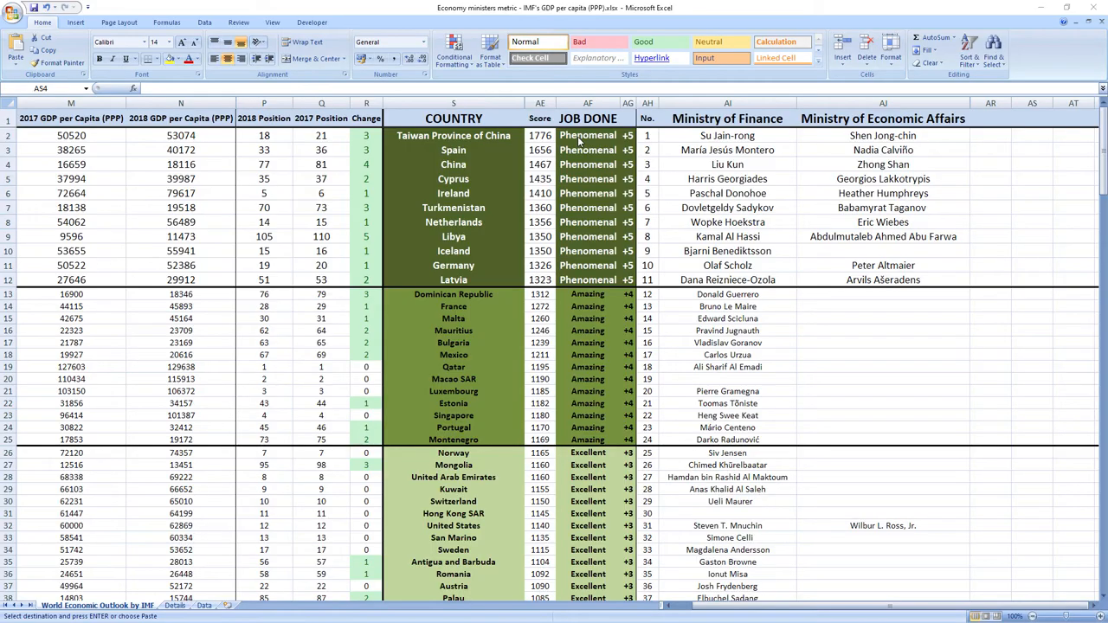
mouse_move(365, 140)
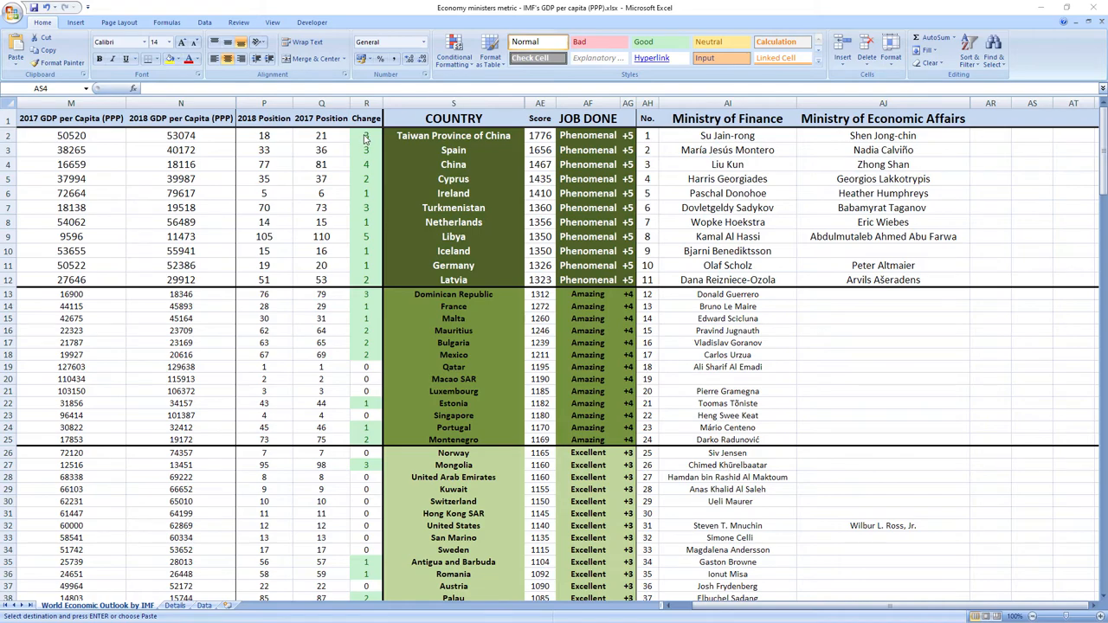
mouse_move(354, 138)
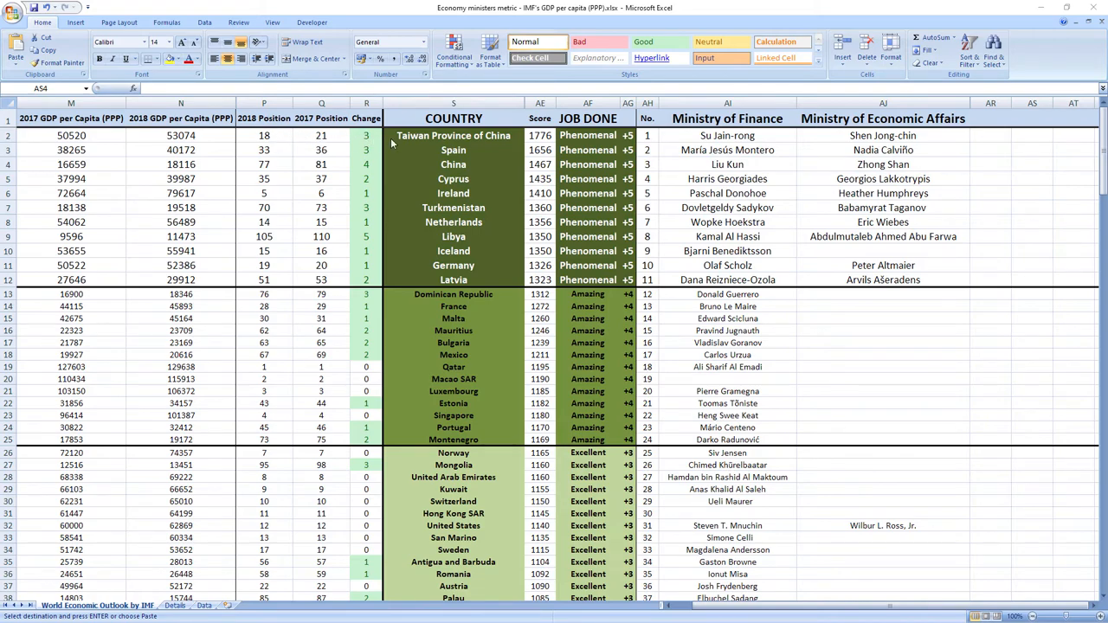
mouse_move(502, 206)
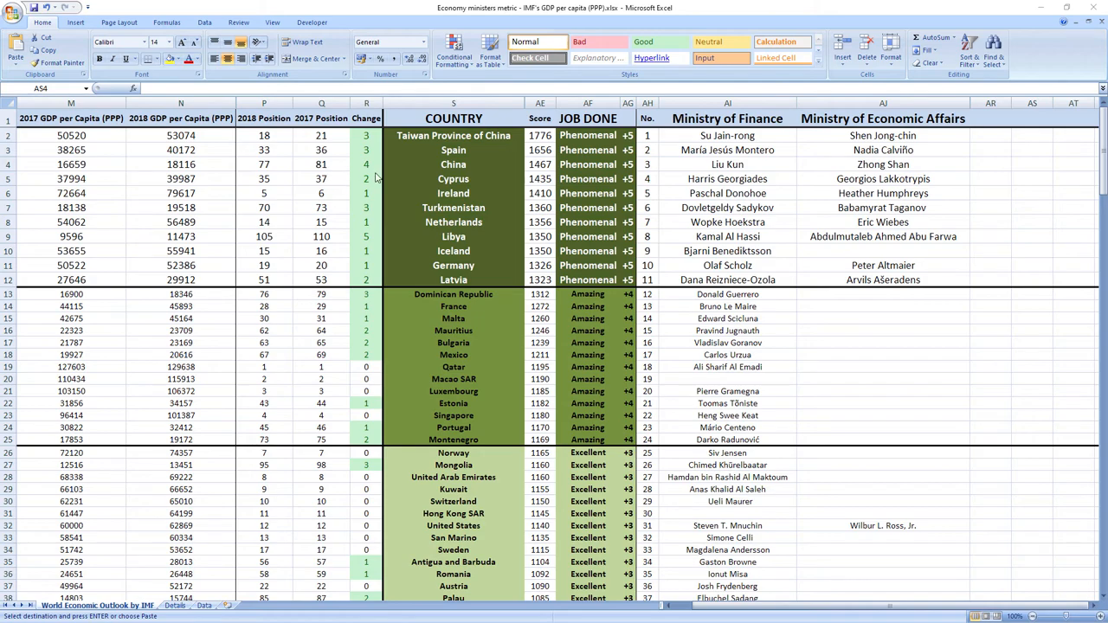
mouse_move(372, 171)
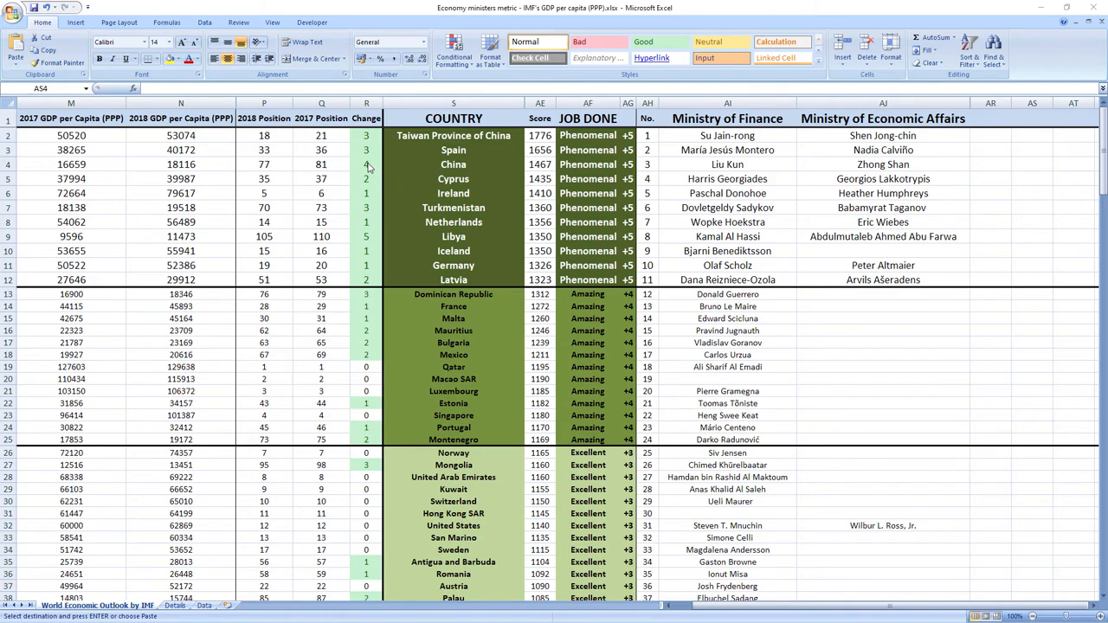
mouse_move(268, 169)
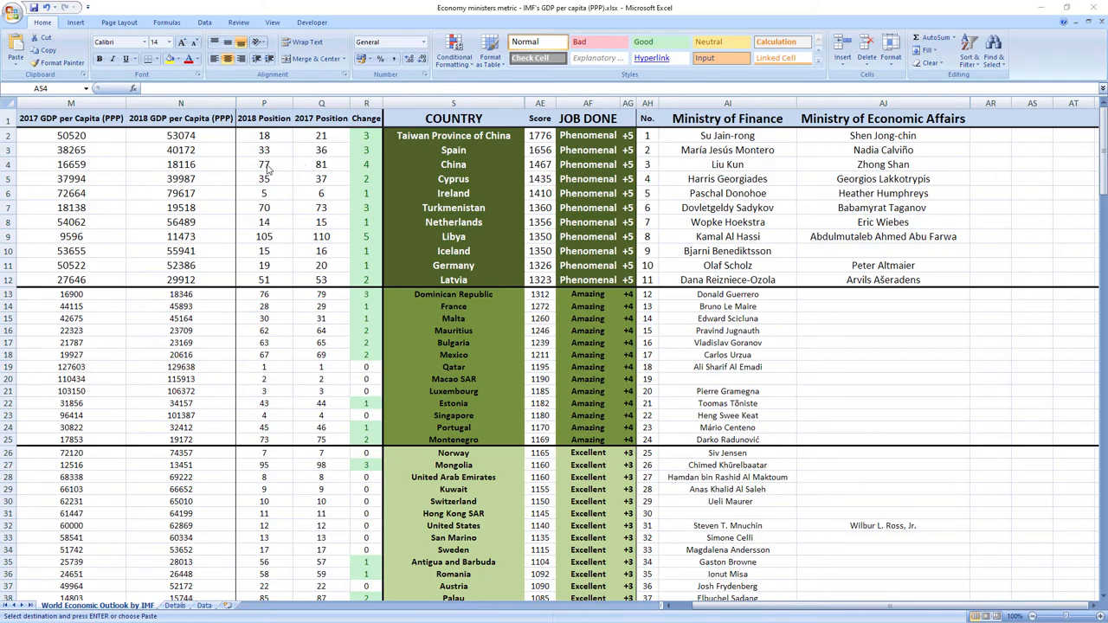